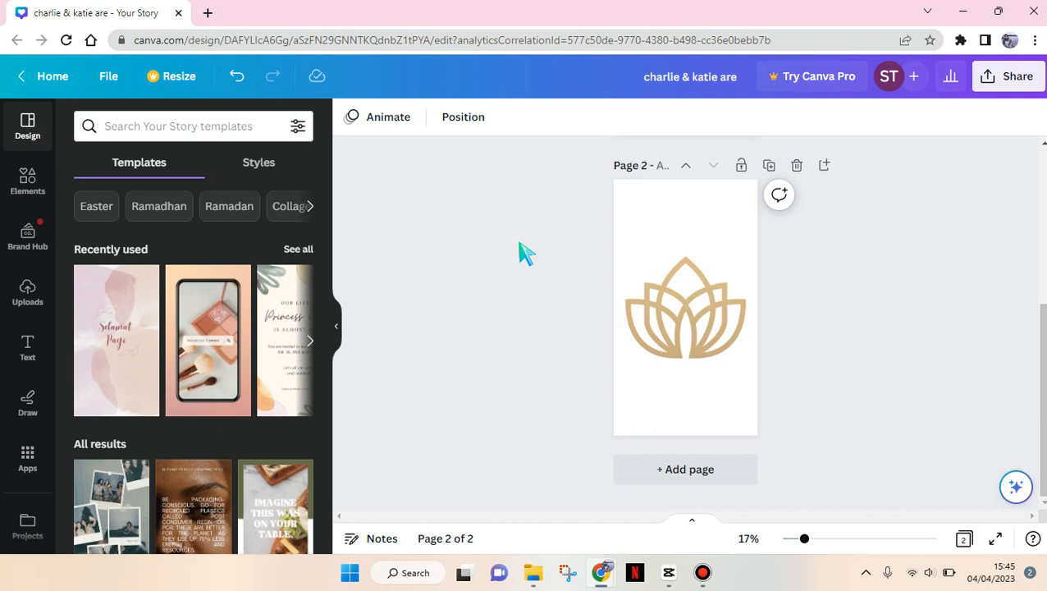
# Select the gold lotus logo on the story page to reveal its image toolbar.
pyautogui.click(684, 320)
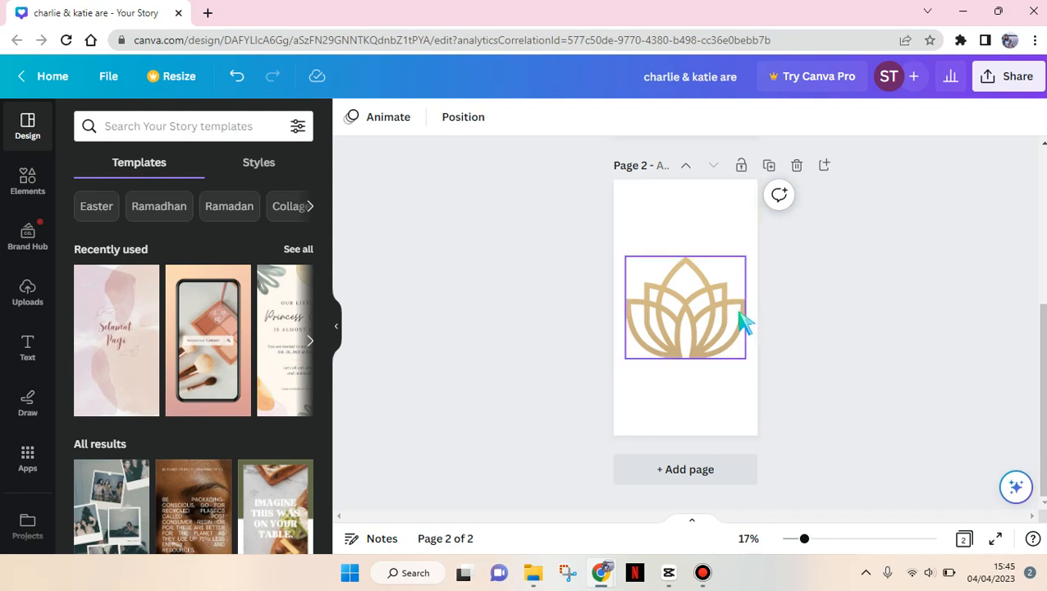
pyautogui.click(686, 308)
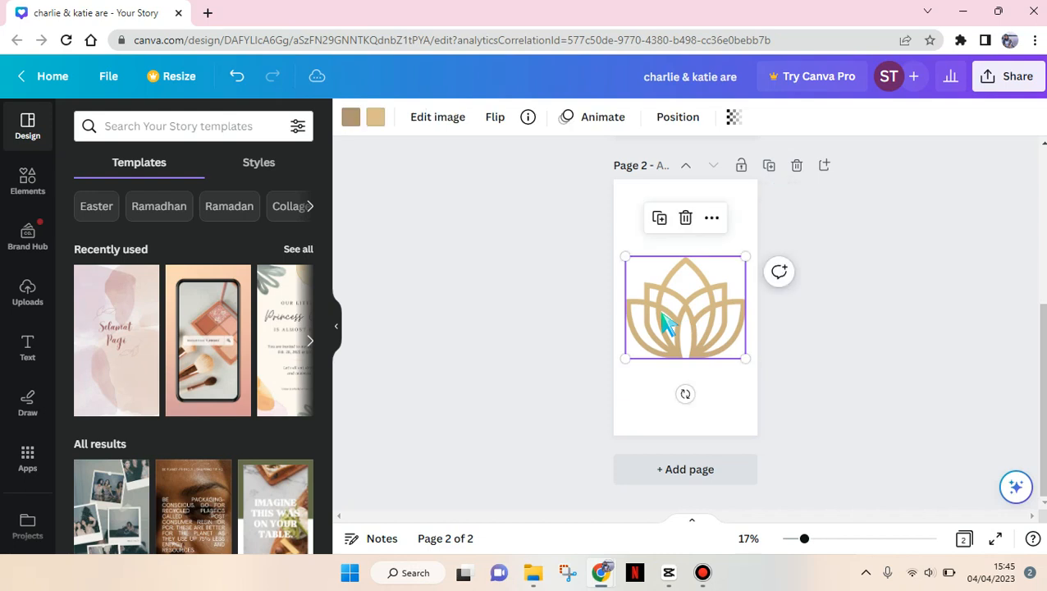
pyautogui.moveTo(779, 328)
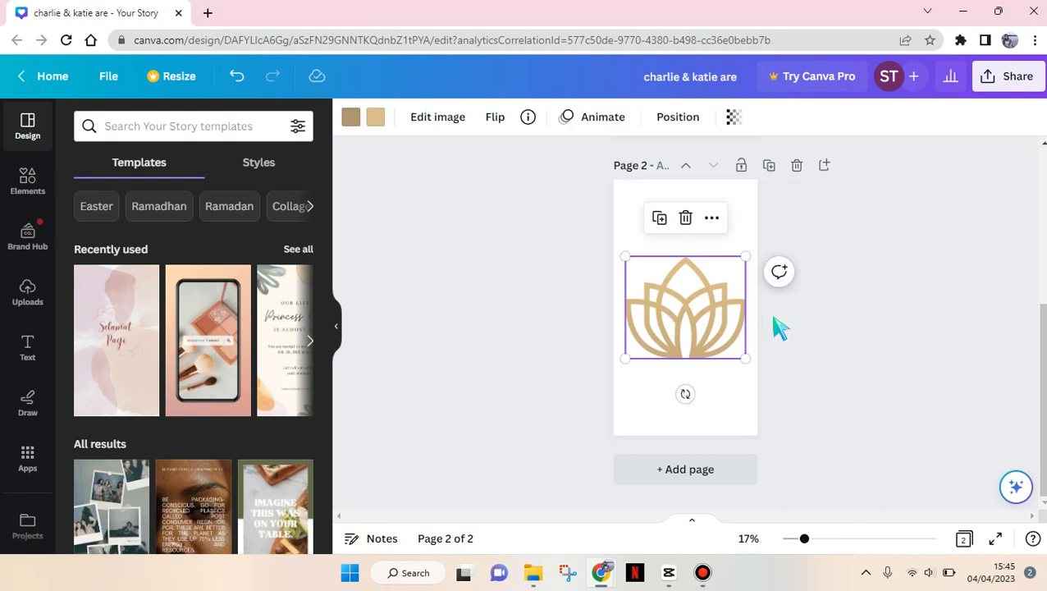
pyautogui.moveTo(774, 242)
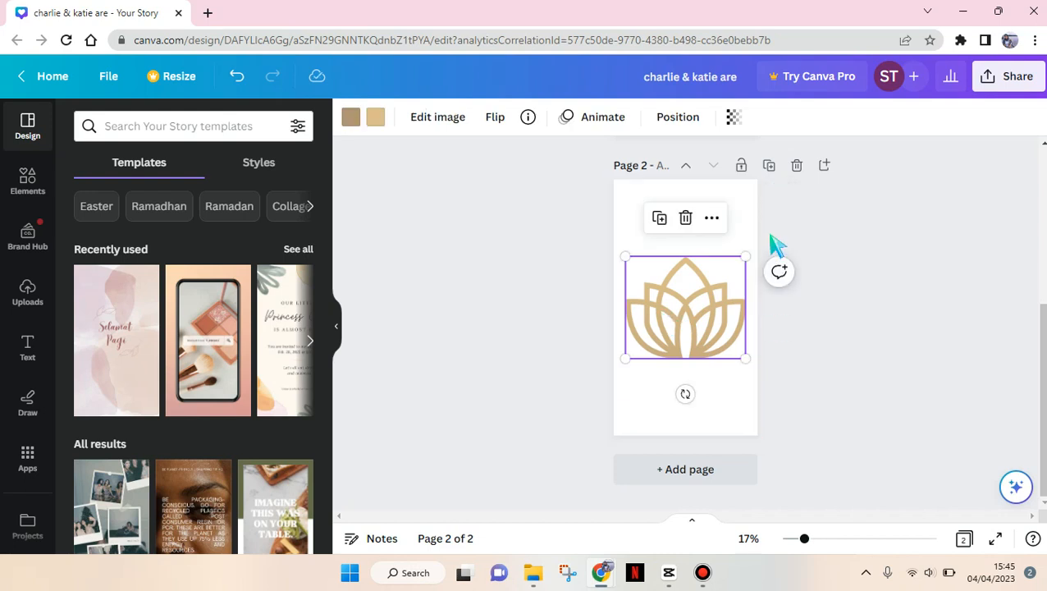
pyautogui.moveTo(742, 145)
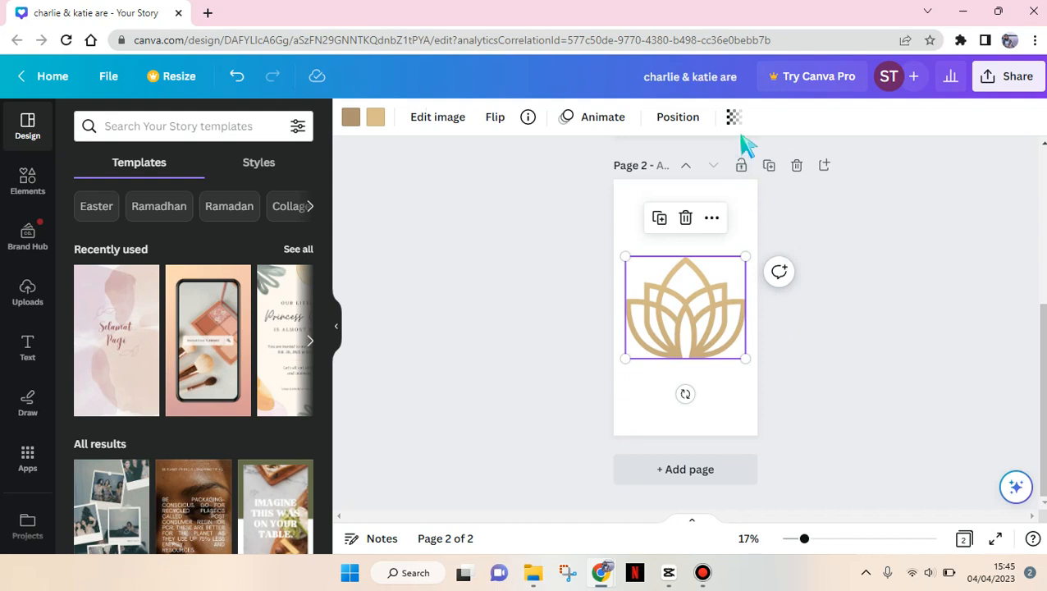
pyautogui.moveTo(732, 117)
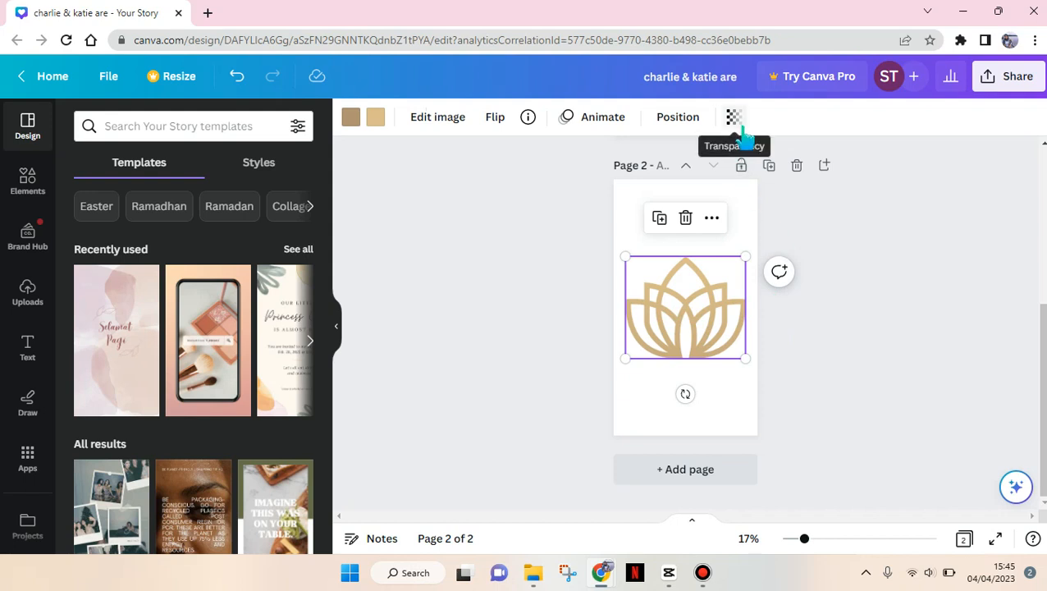
# Drag the logo's Transparency slider down from 100 to 25.
pyautogui.click(731, 117)
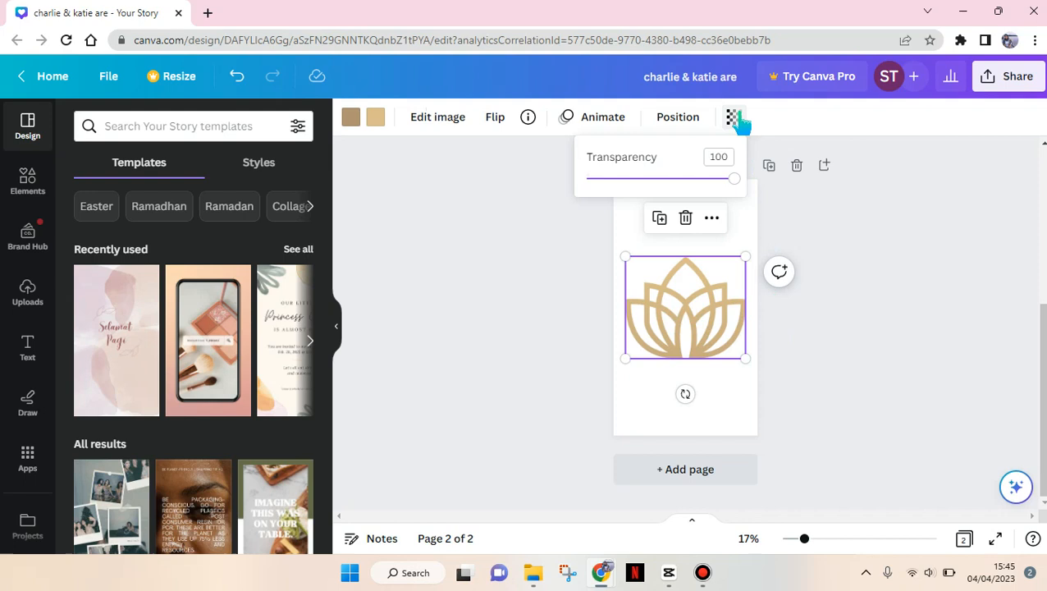
pyautogui.moveTo(735, 178); pyautogui.dragTo(725, 177)
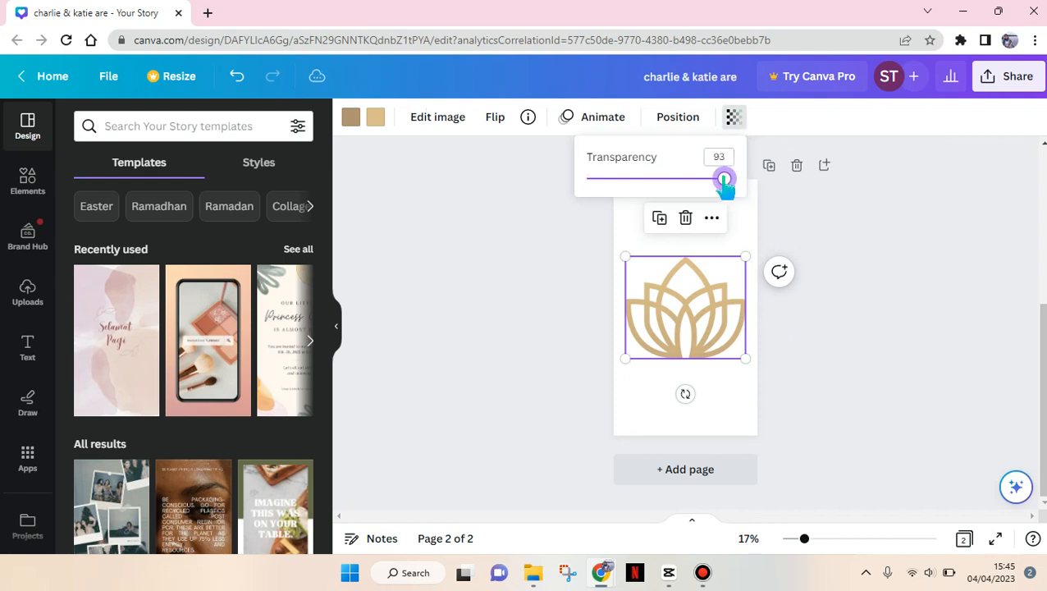
pyautogui.moveTo(726, 179); pyautogui.dragTo(674, 179)
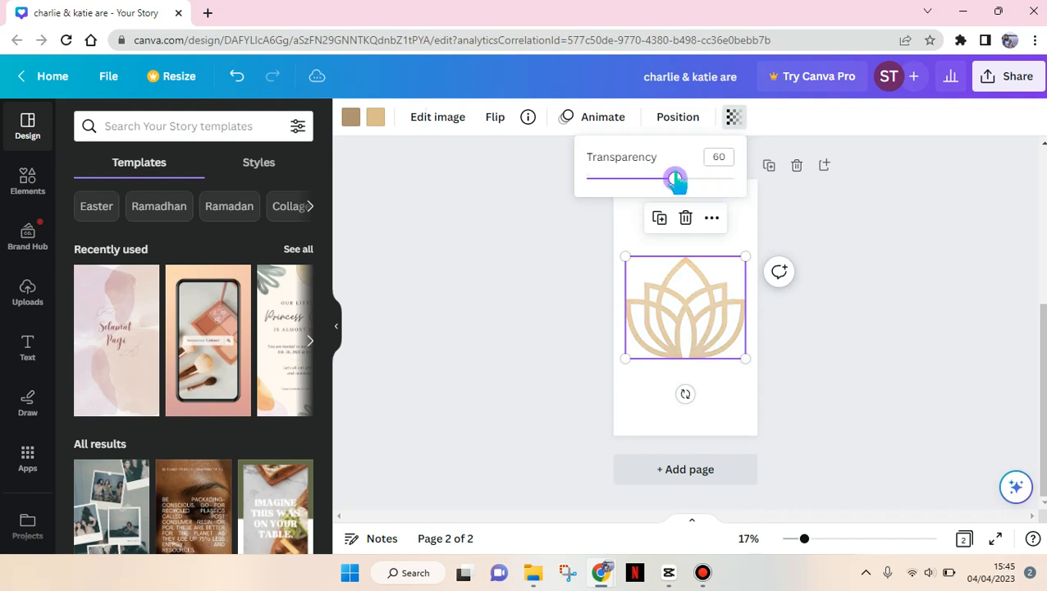
pyautogui.moveTo(674, 179); pyautogui.dragTo(632, 179)
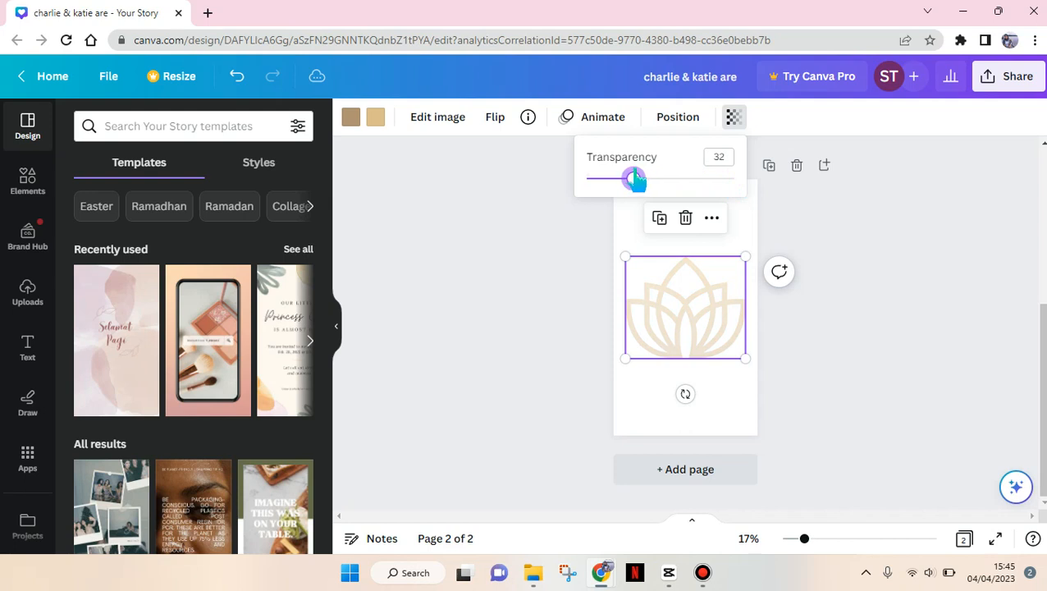
pyautogui.moveTo(634, 177); pyautogui.dragTo(623, 177)
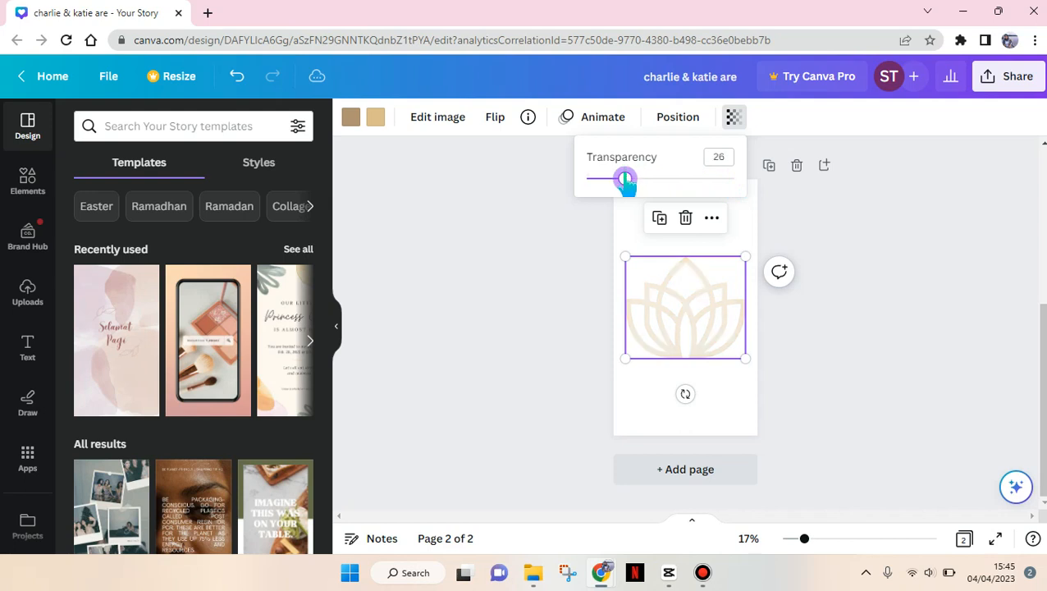
pyautogui.moveTo(626, 179); pyautogui.dragTo(624, 179)
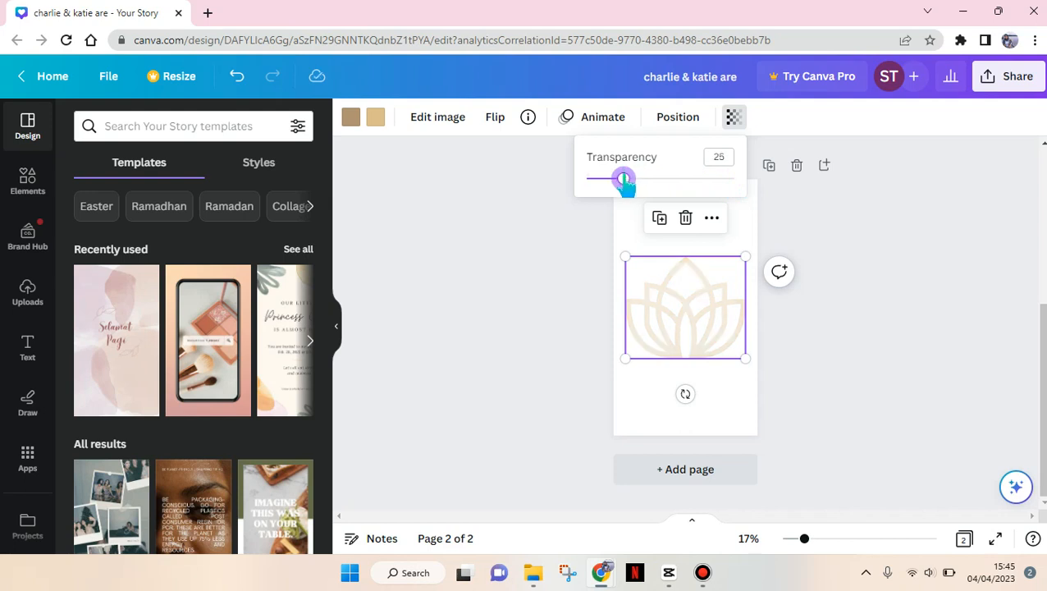
pyautogui.moveTo(580, 404)
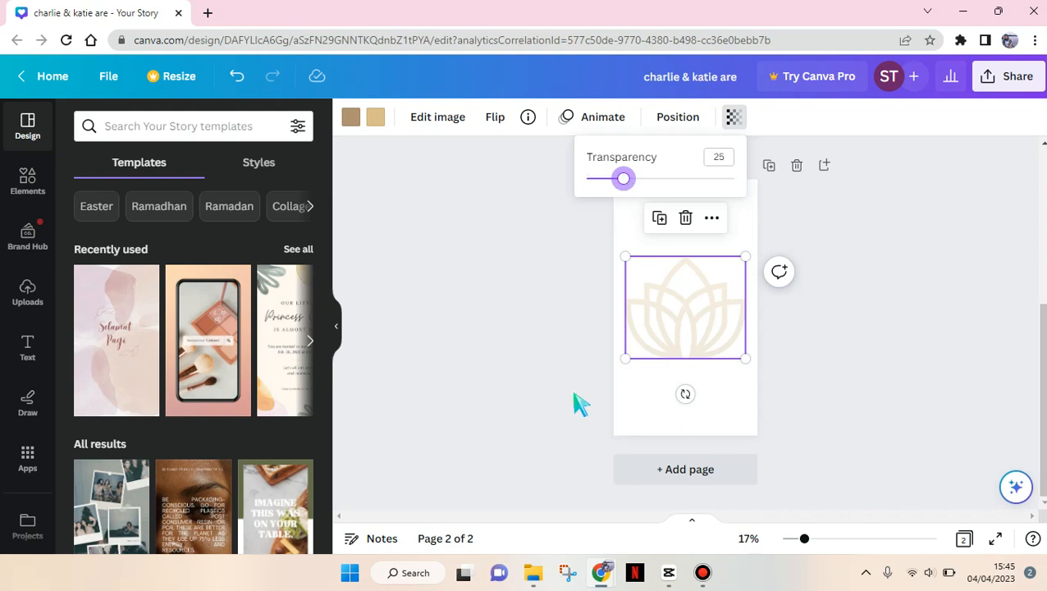
# Close the transparency panel and deselect the logo to view the faint watermark result.
pyautogui.click(719, 156)
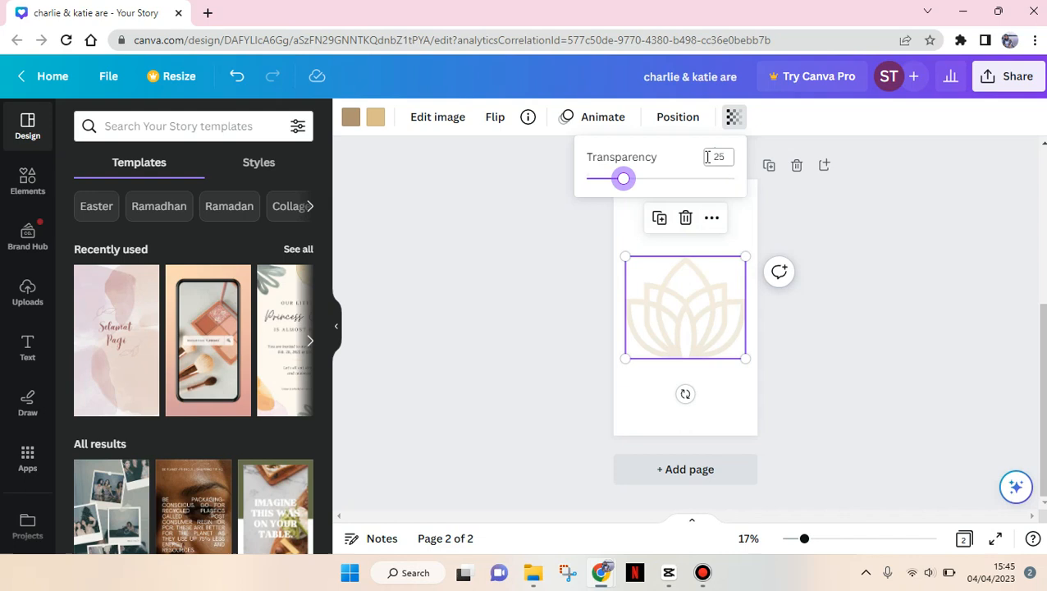
pyautogui.click(558, 310)
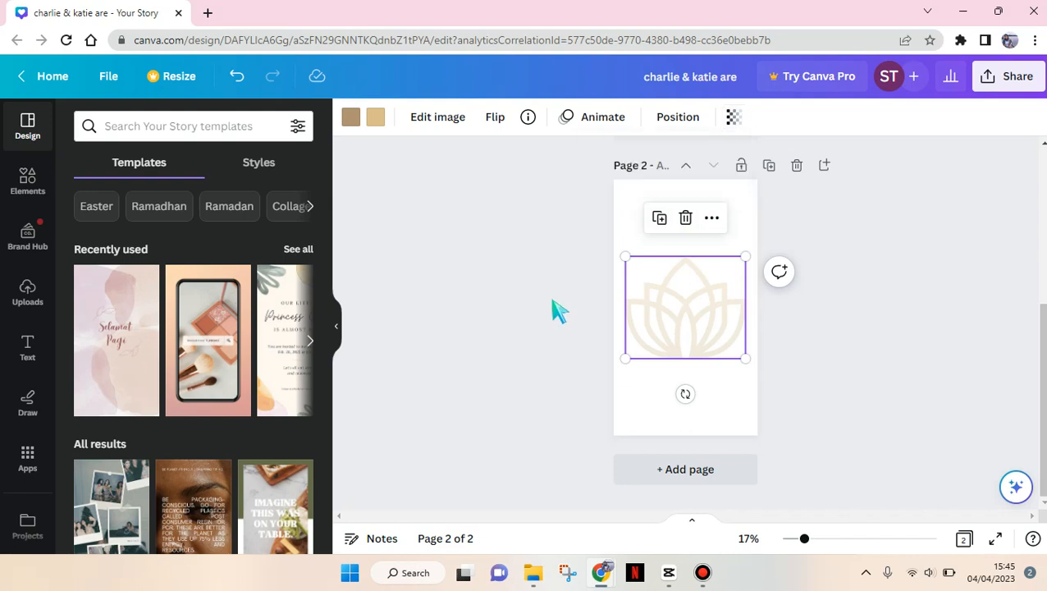
pyautogui.click(550, 312)
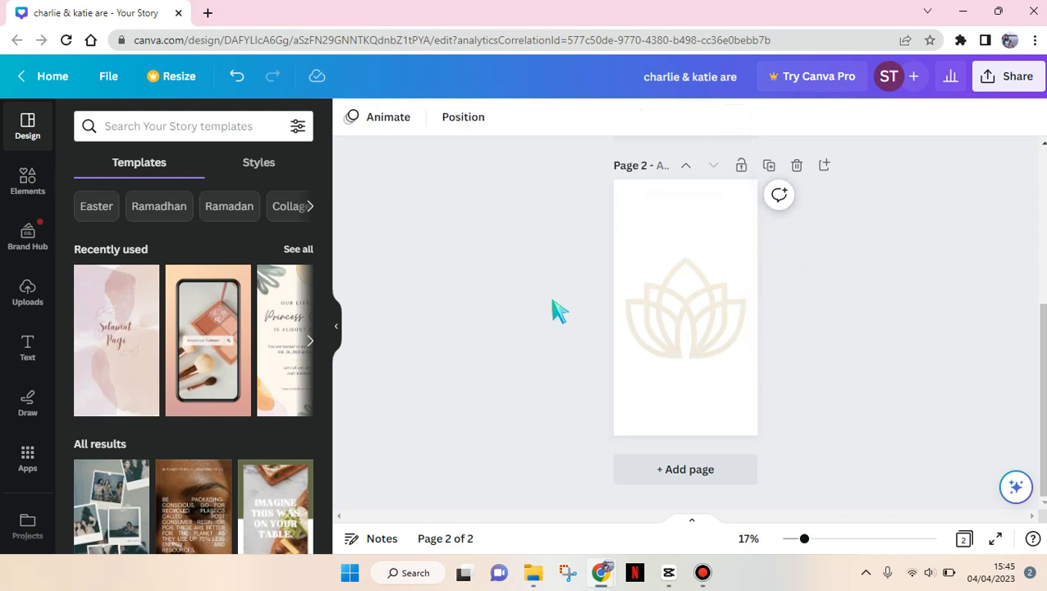